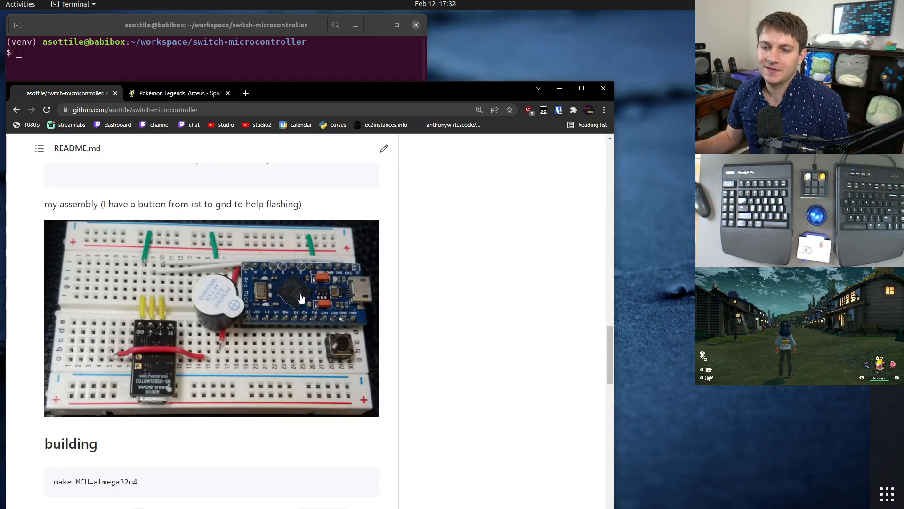
mouse_move(354, 319)
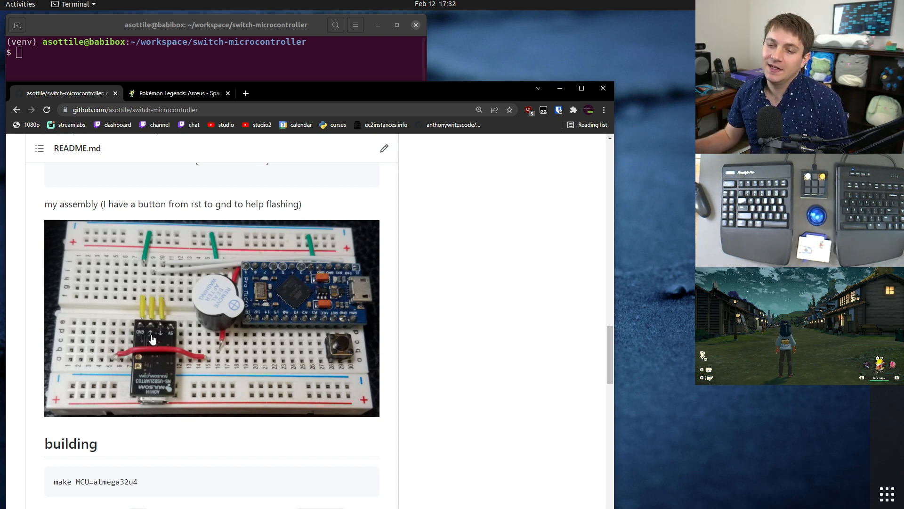
mouse_move(326, 304)
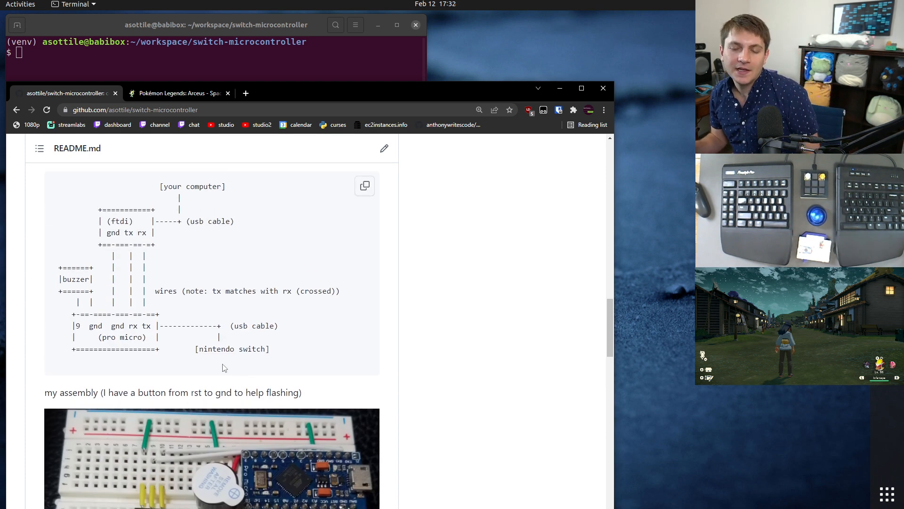
mouse_move(201, 339)
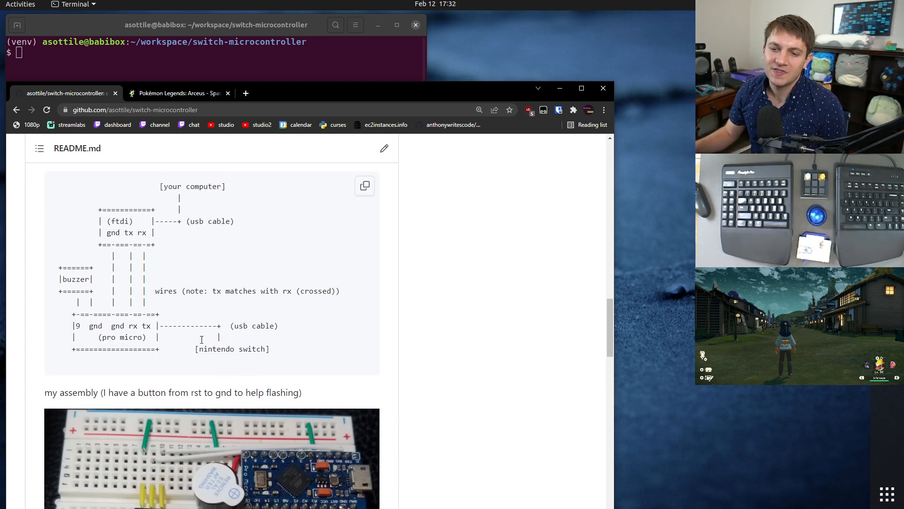
mouse_move(530, 463)
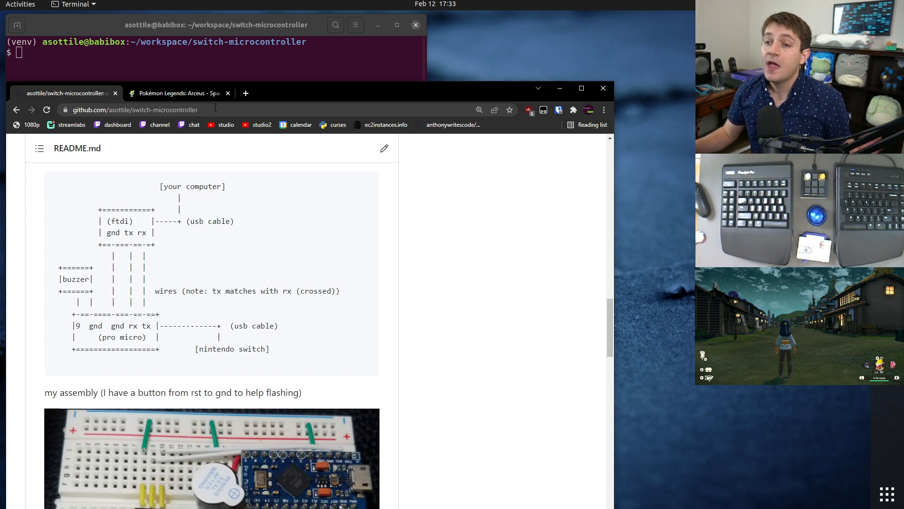
Step: Switch to the Serebii Space-time Distortions guide and scroll down to its chance table
click(176, 93)
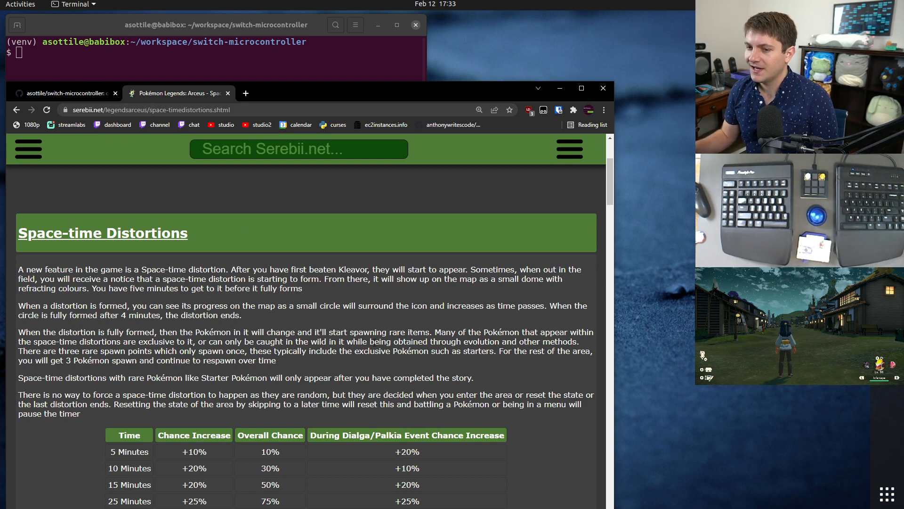
scroll(down, 3)
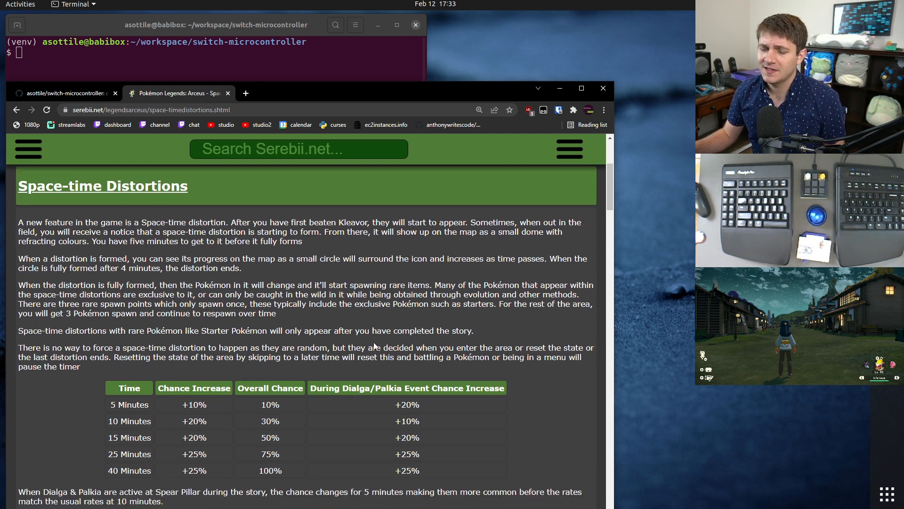
scroll(down, 3)
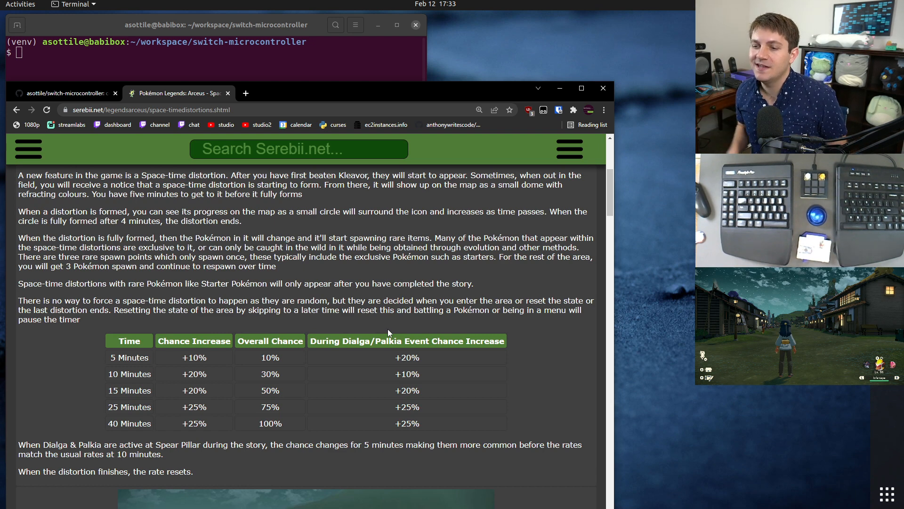
scroll(down, 3)
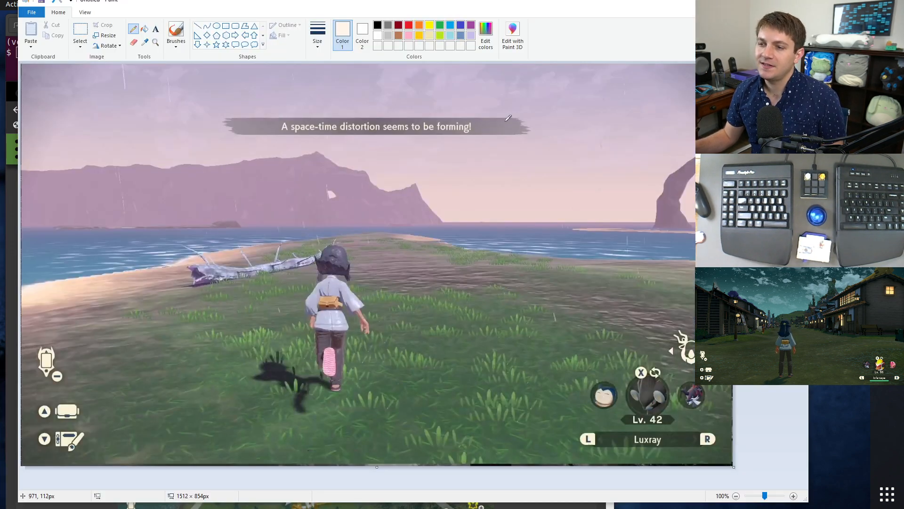
mouse_move(598, 361)
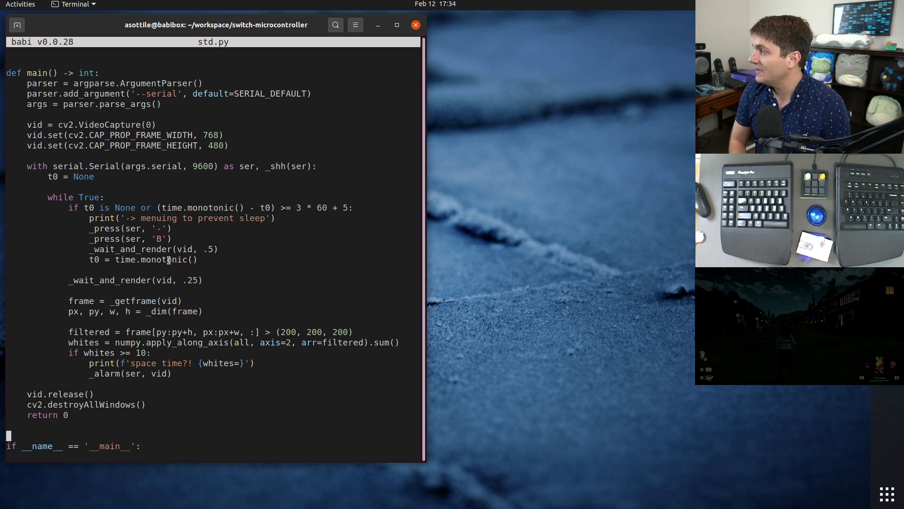
mouse_move(307, 286)
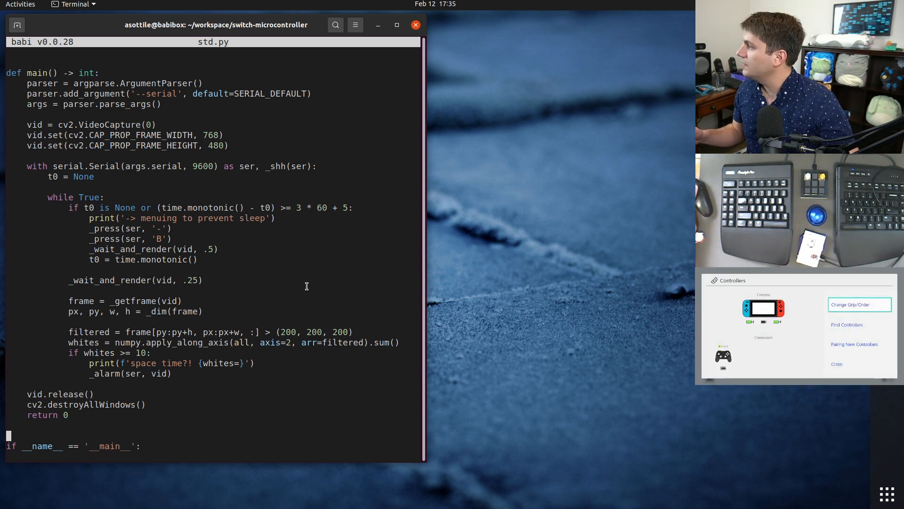
click(859, 304)
text(python ~)
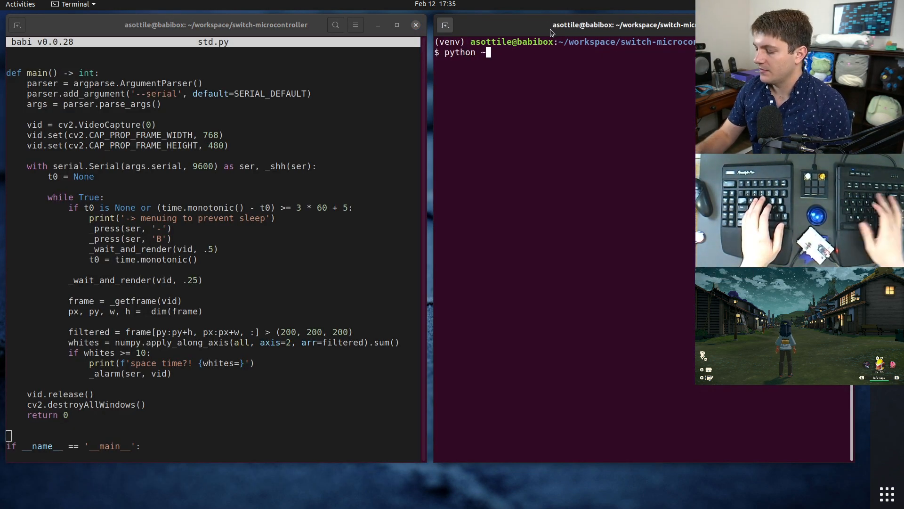
Step: Fix the press command and send minus, B, then s with a 2-second duration
key(BackSpace)
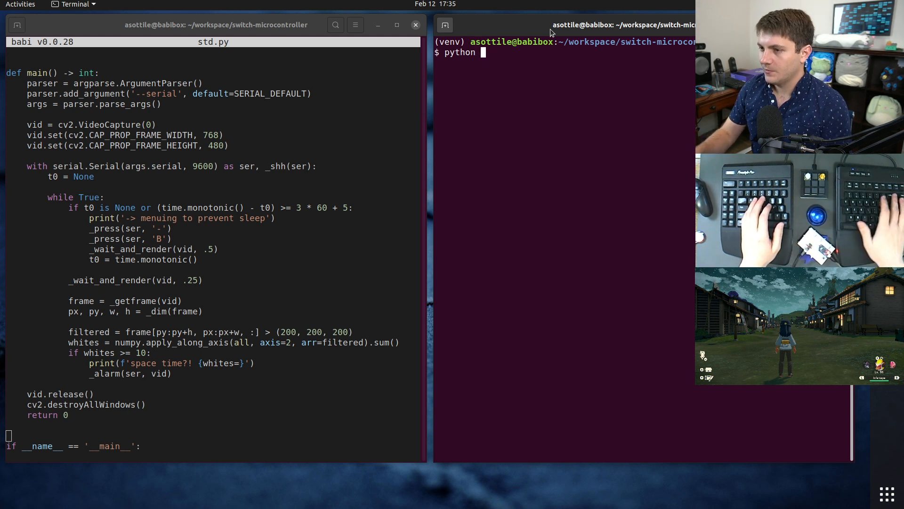
text(-m press -)
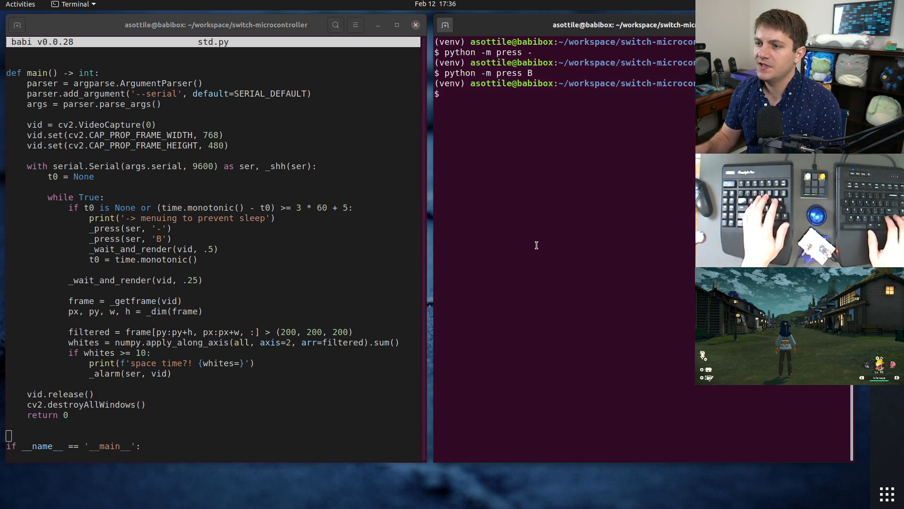
text(python -m press s --)
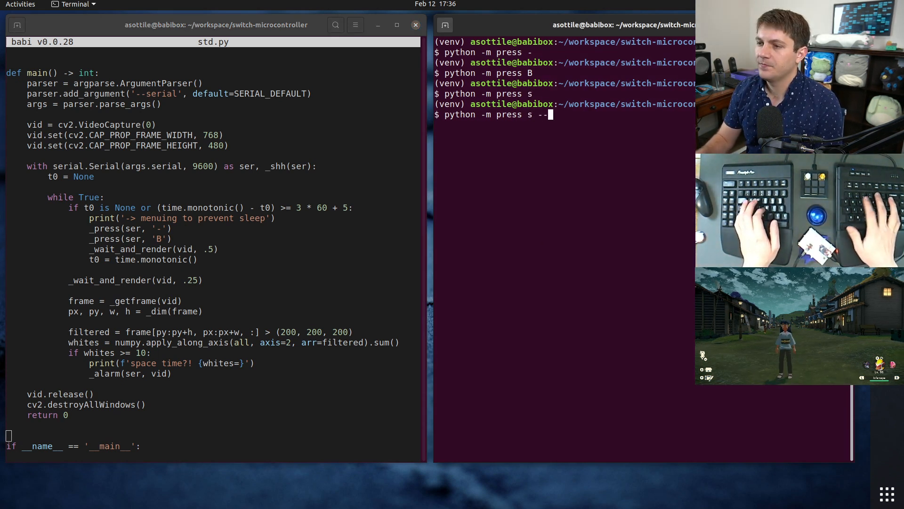
text(duration 2)
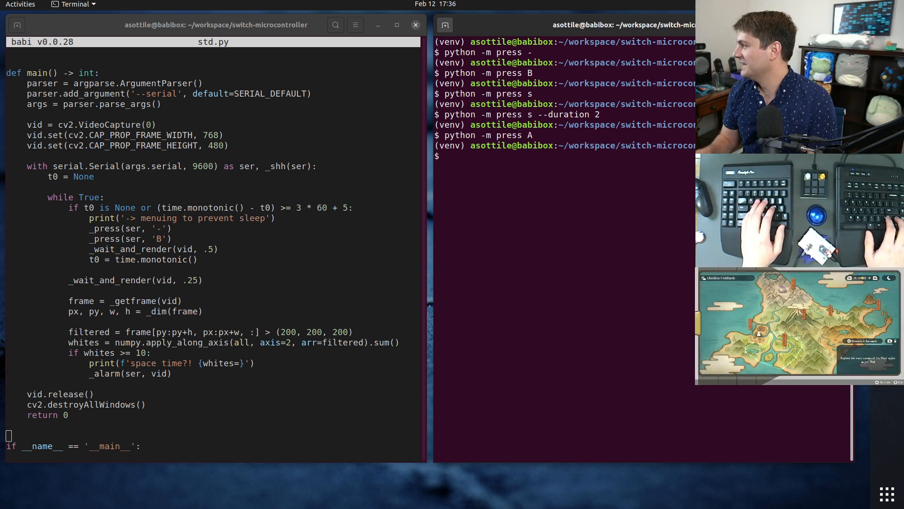
Step: Send further press commands with --duration and begin another python press
text(python -m press d)
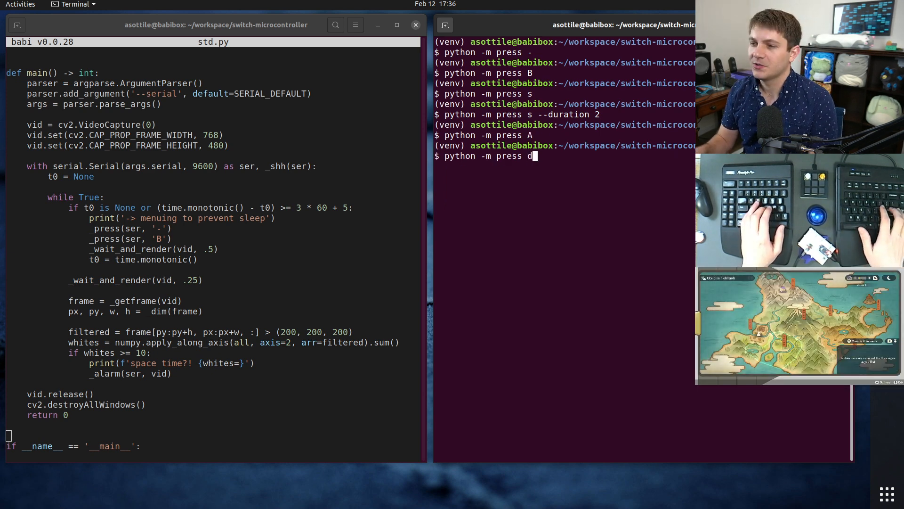
text(--duration)
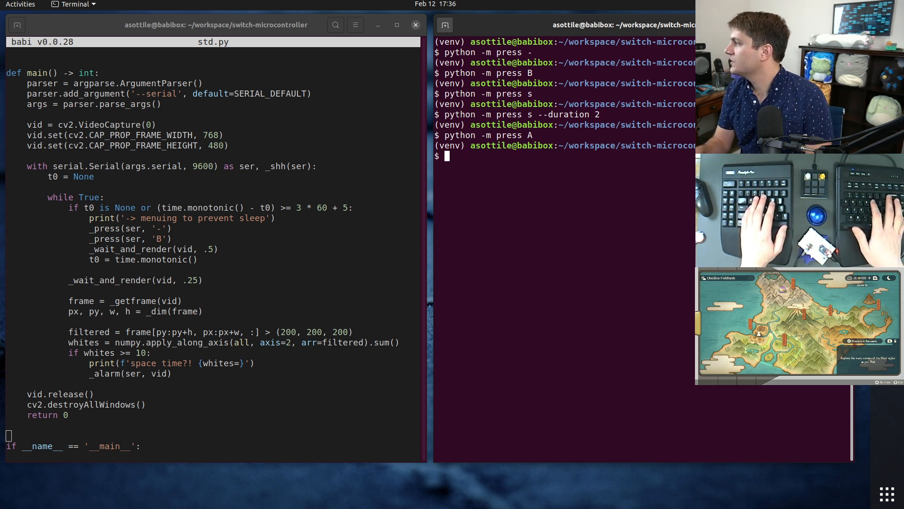
text(python)
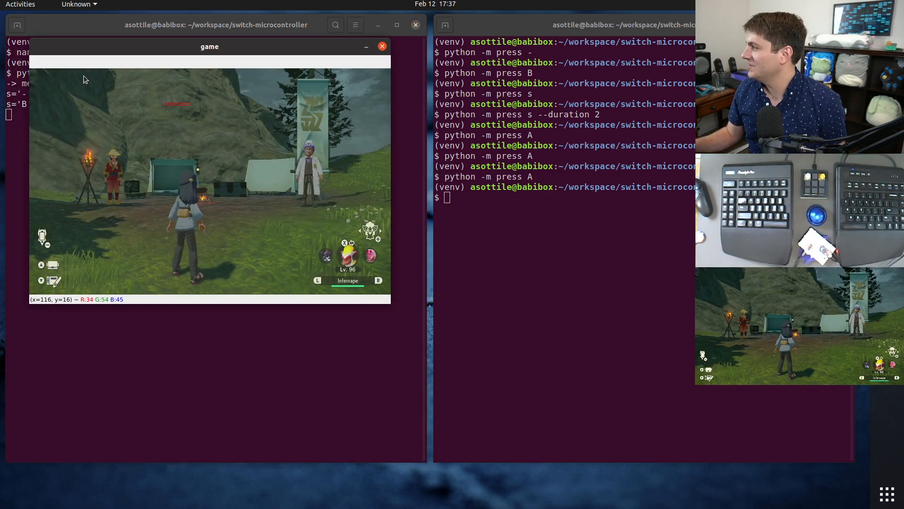
mouse_move(167, 107)
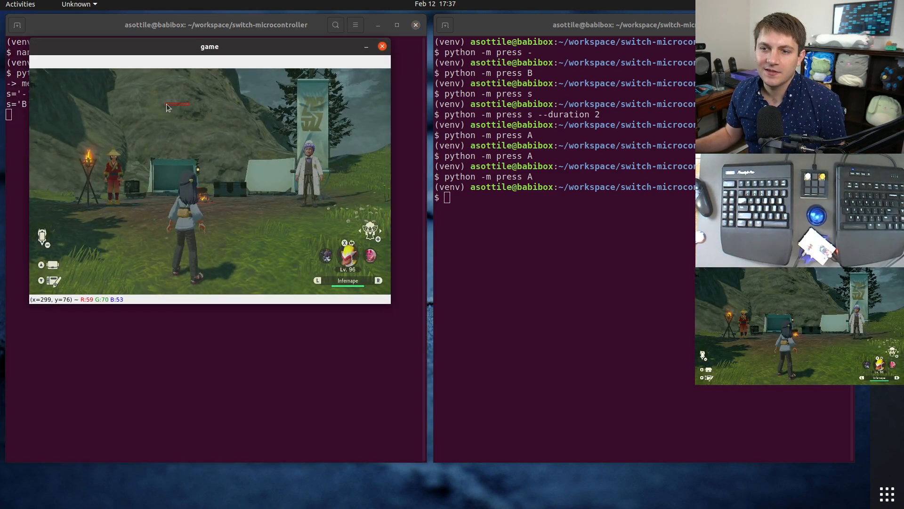
mouse_move(197, 189)
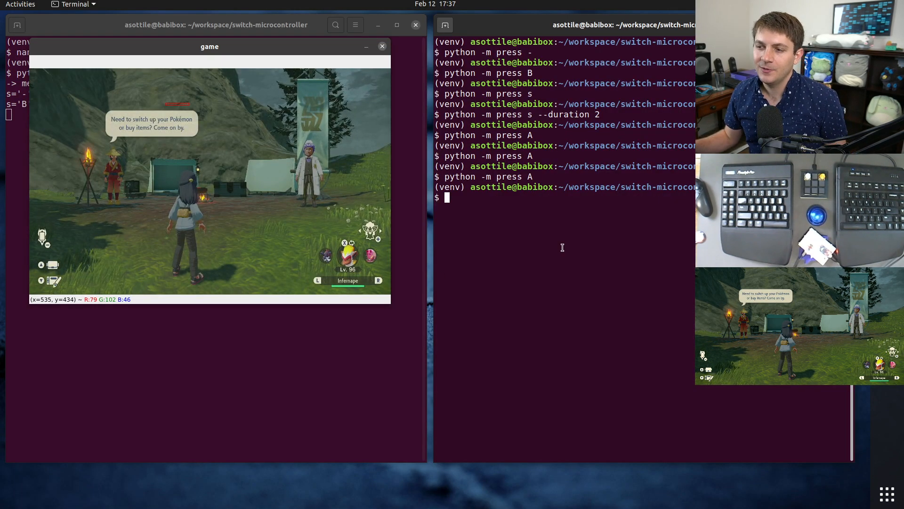
Step: Type python press commands sending more A presses to the Switch
text(python -m press '!' && sleep .5 && p)
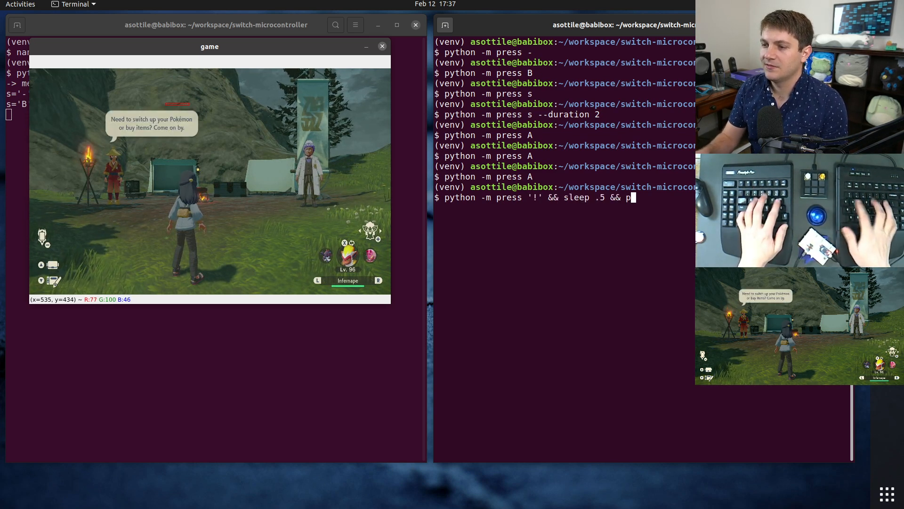
text(ytho)
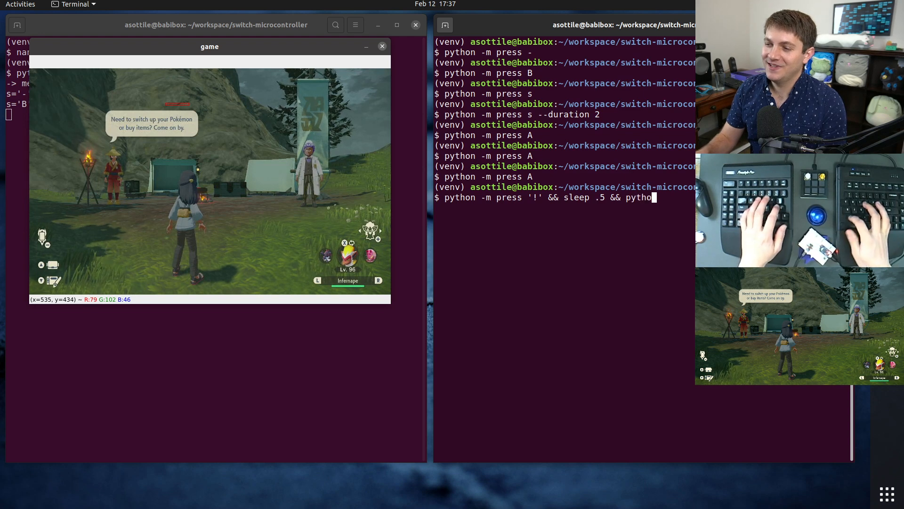